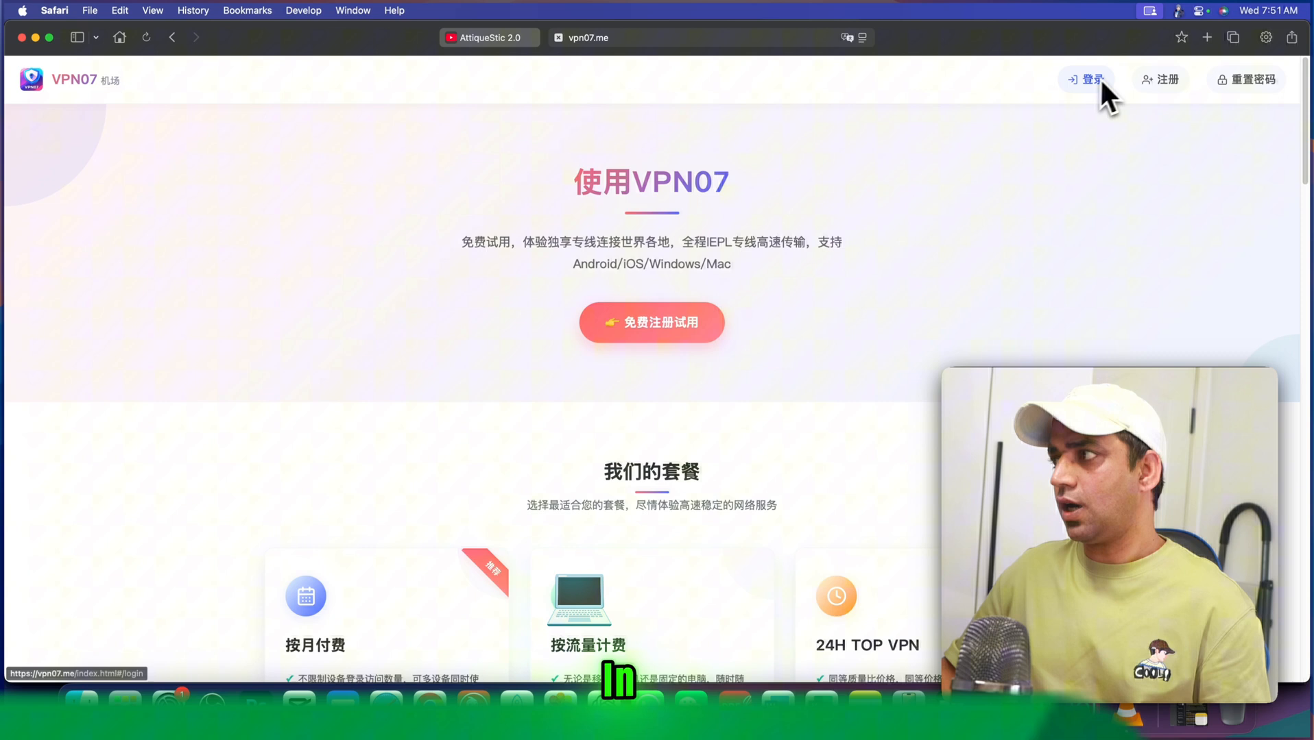
click(1086, 79)
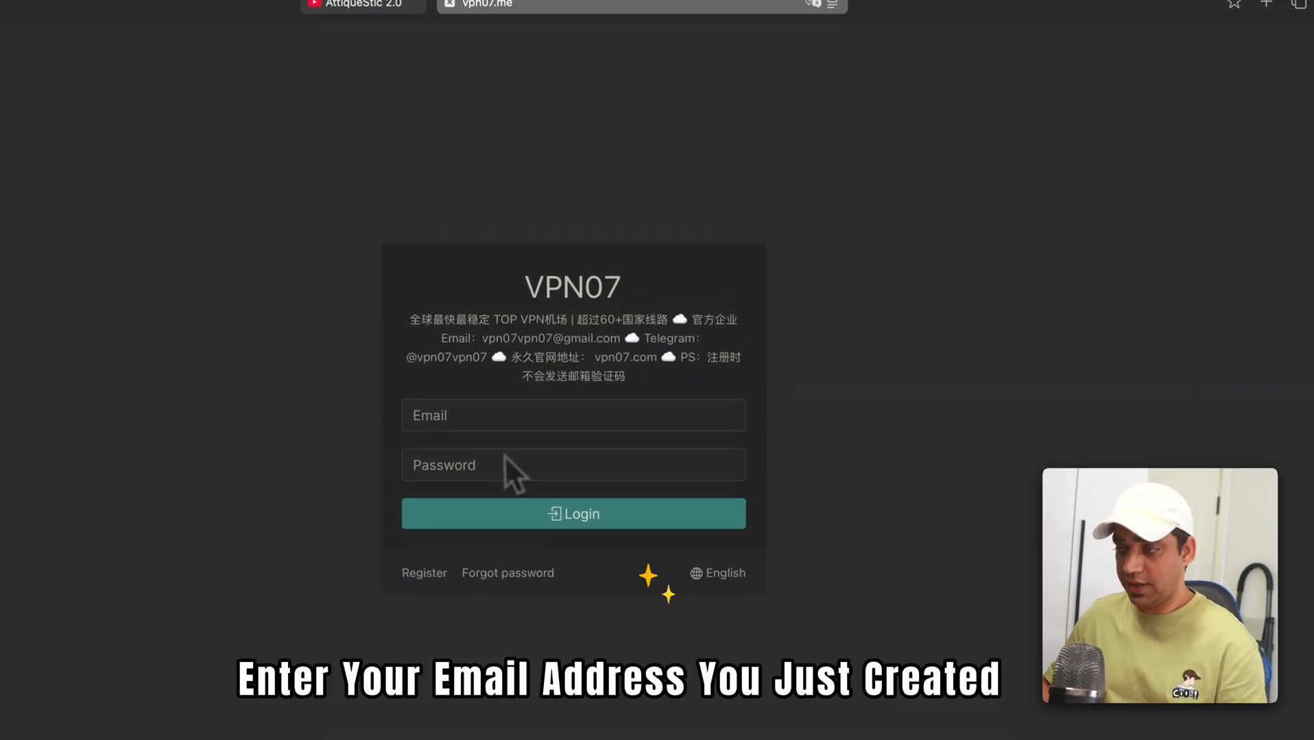
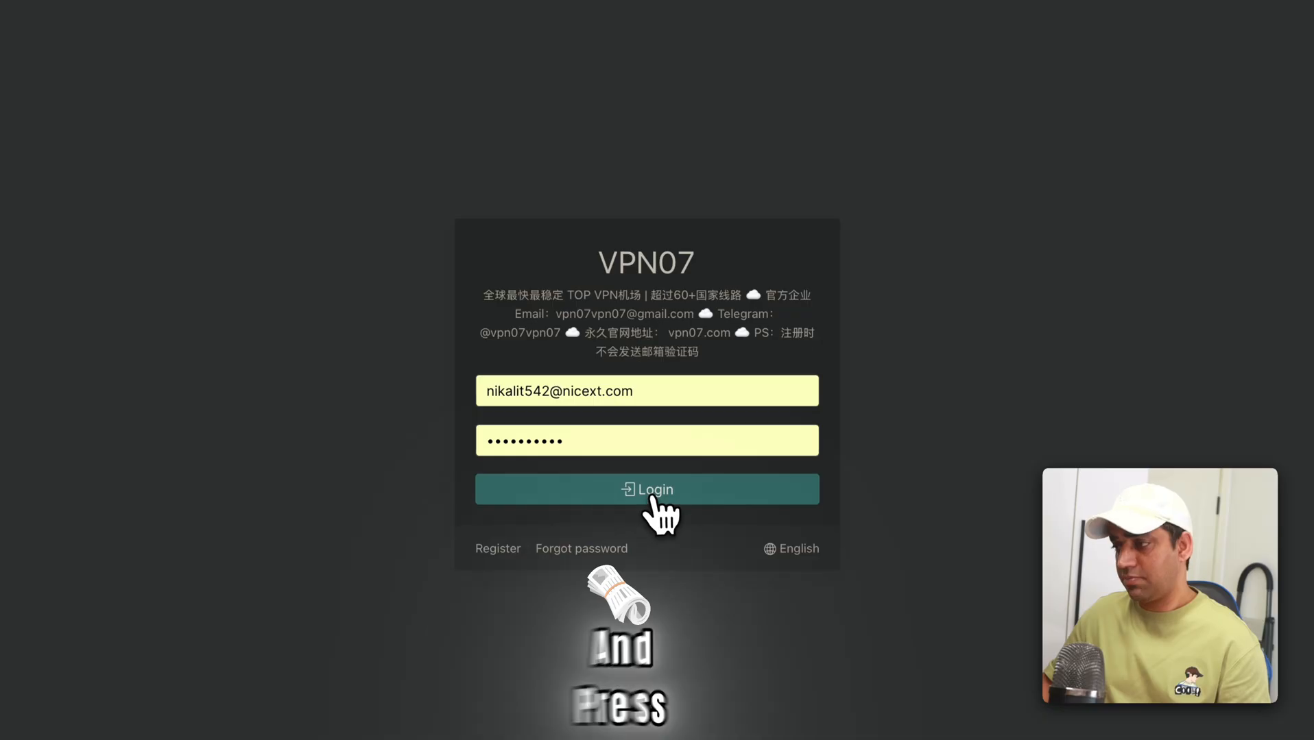
click(646, 489)
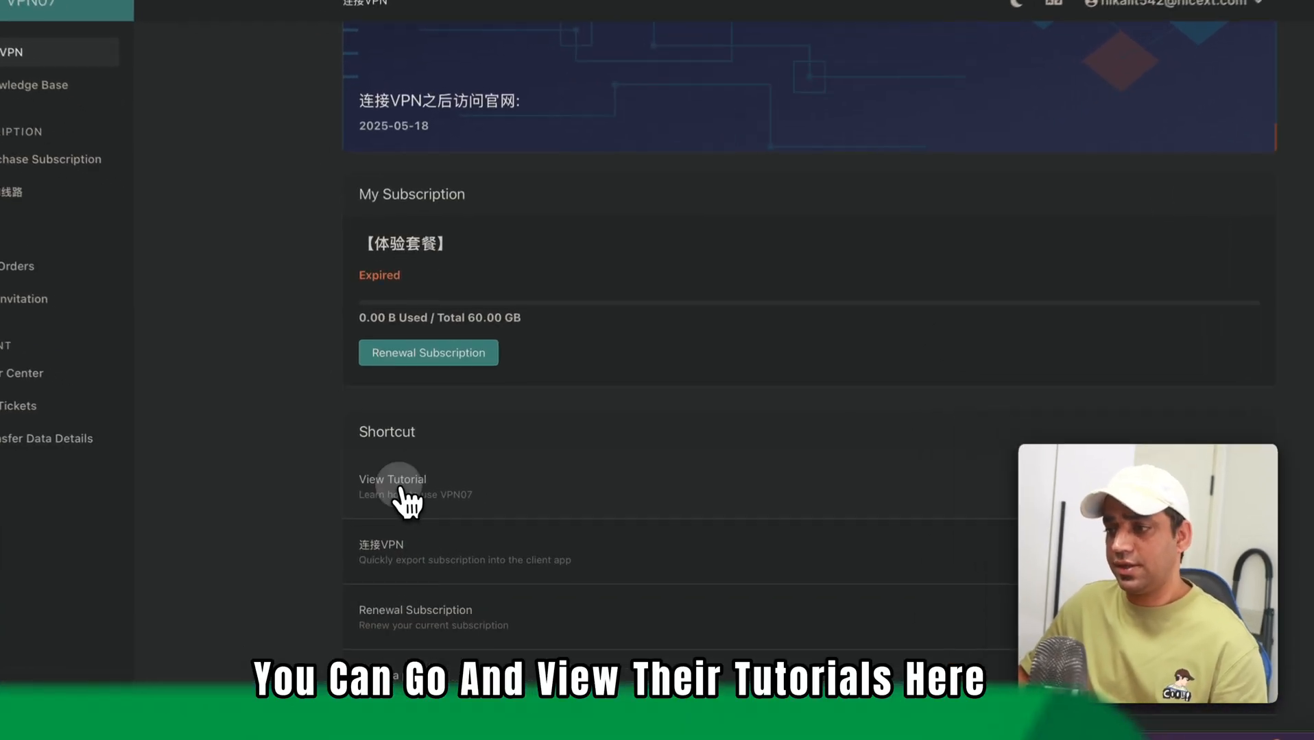
Open the 'Clash Verge for MAC使用教程(推荐)' tutorial, then view the Purchase Subscription plans
click(393, 479)
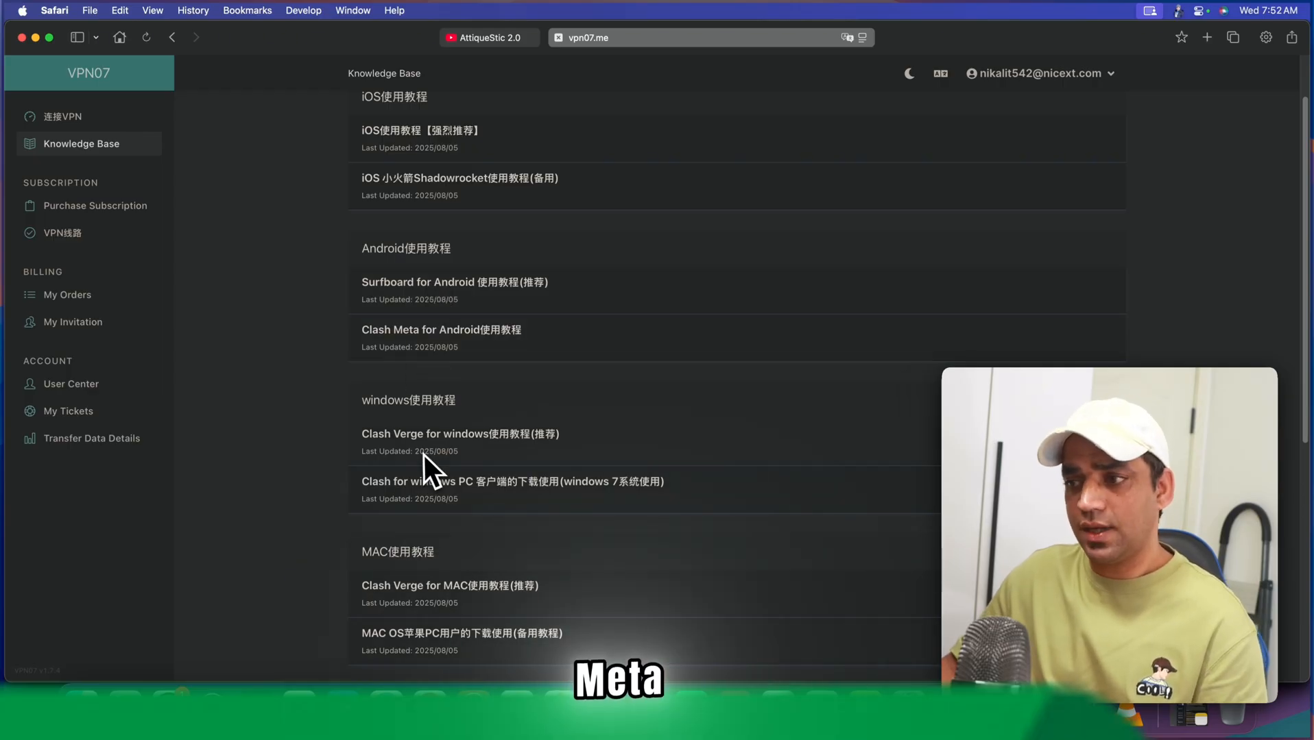
scroll(down, 3)
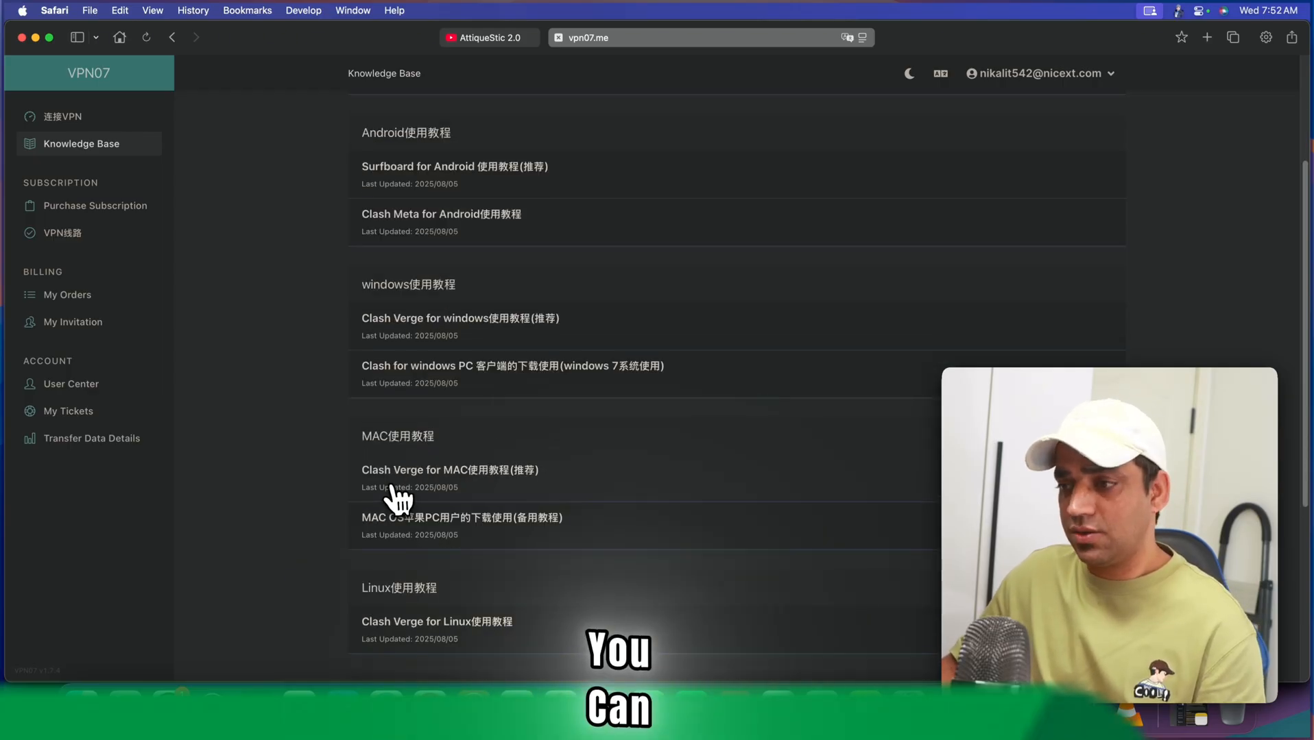
click(449, 470)
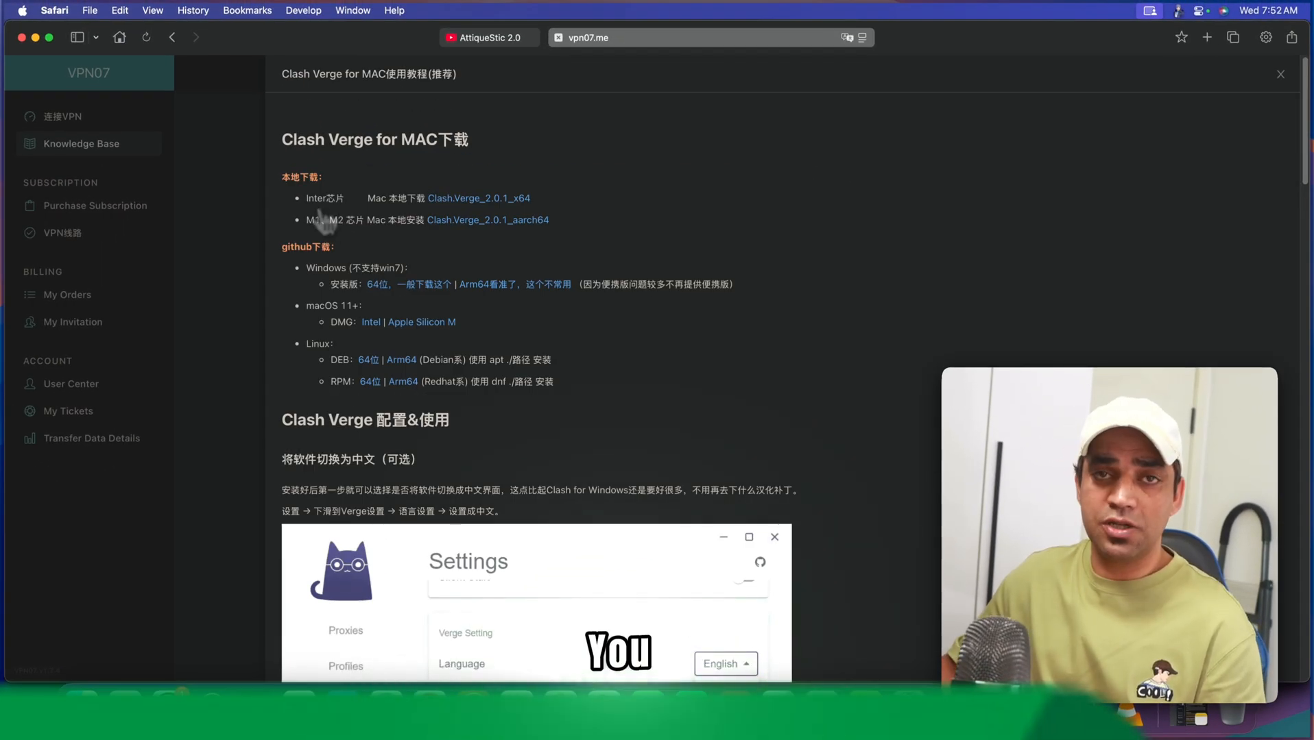
click(107, 206)
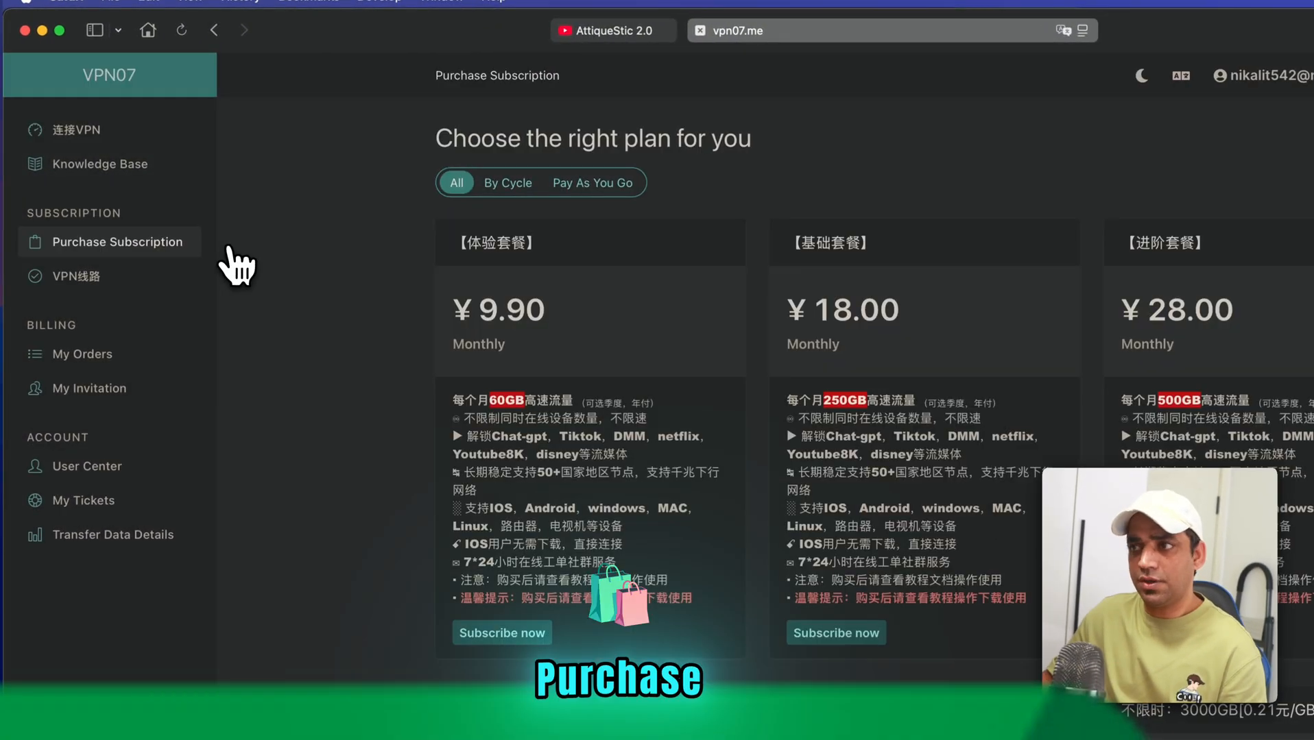
Scroll to the ¥158, ¥358 and ¥658 unlimited-time plans and translate the page to English
scroll(down, 3)
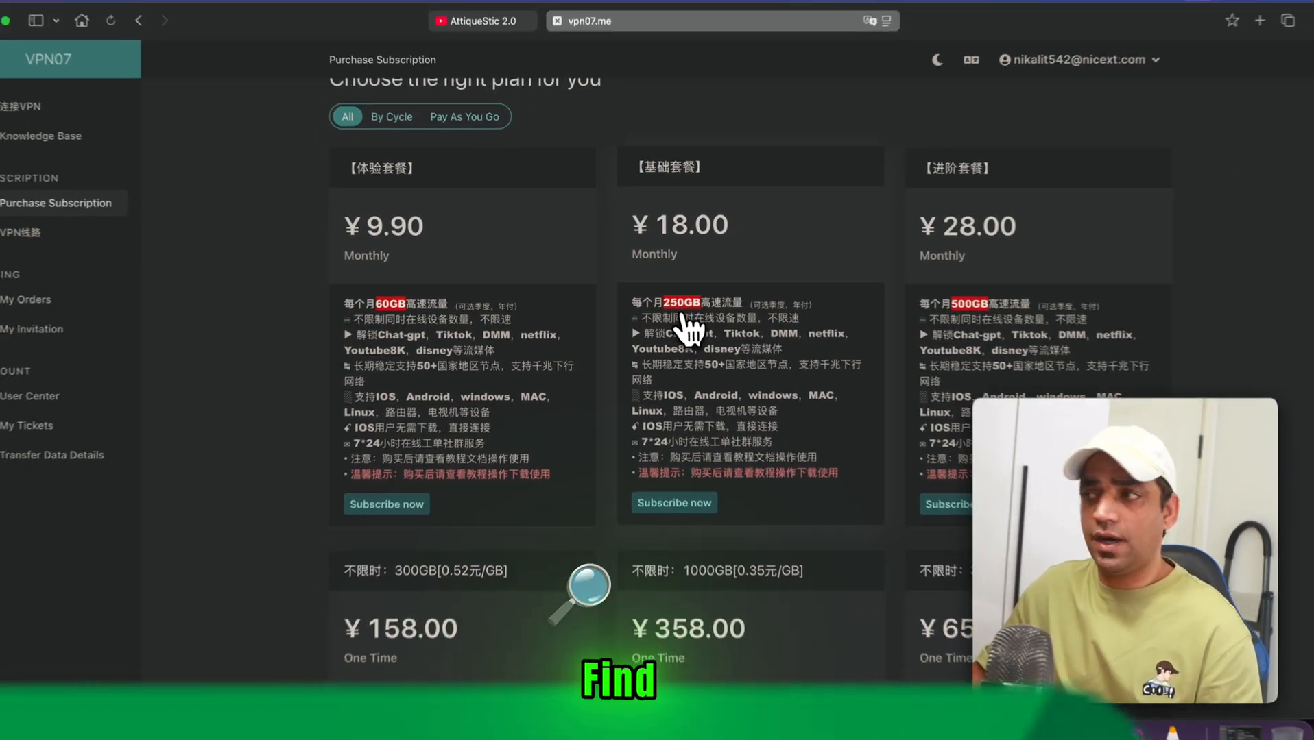
scroll(down, 3)
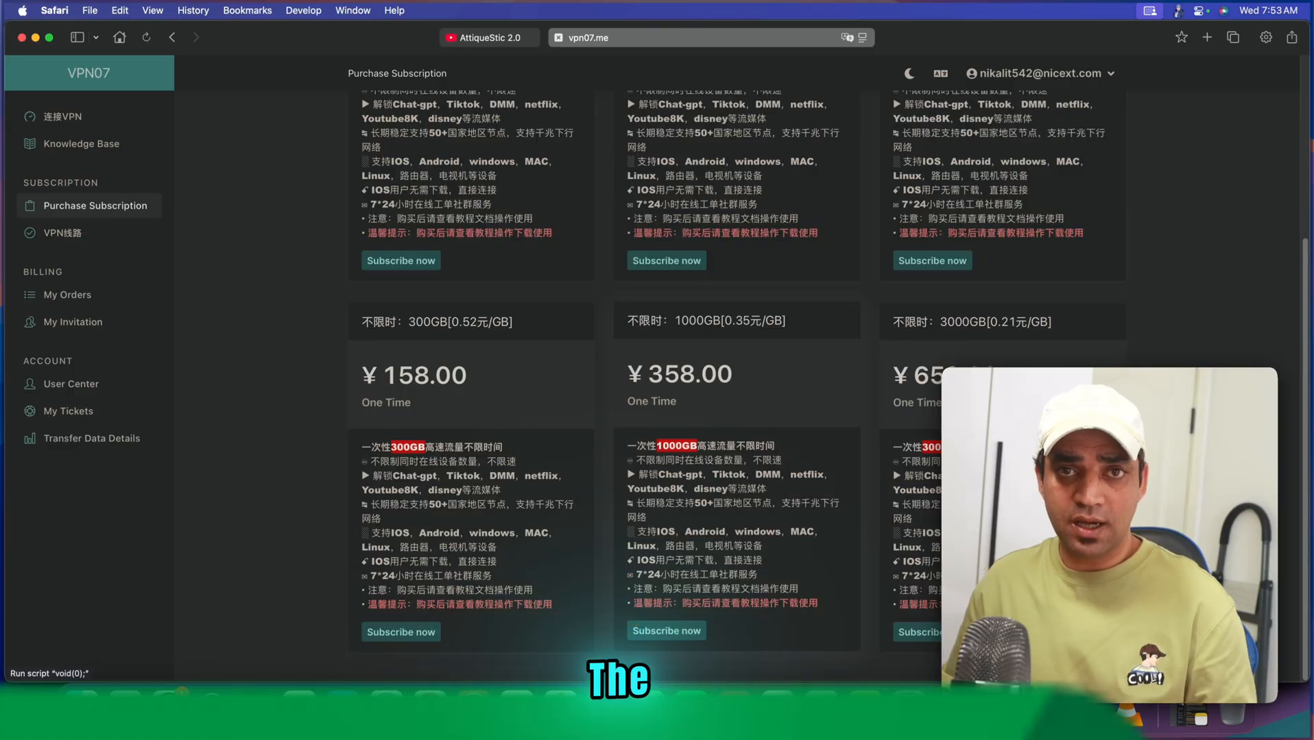
click(709, 37)
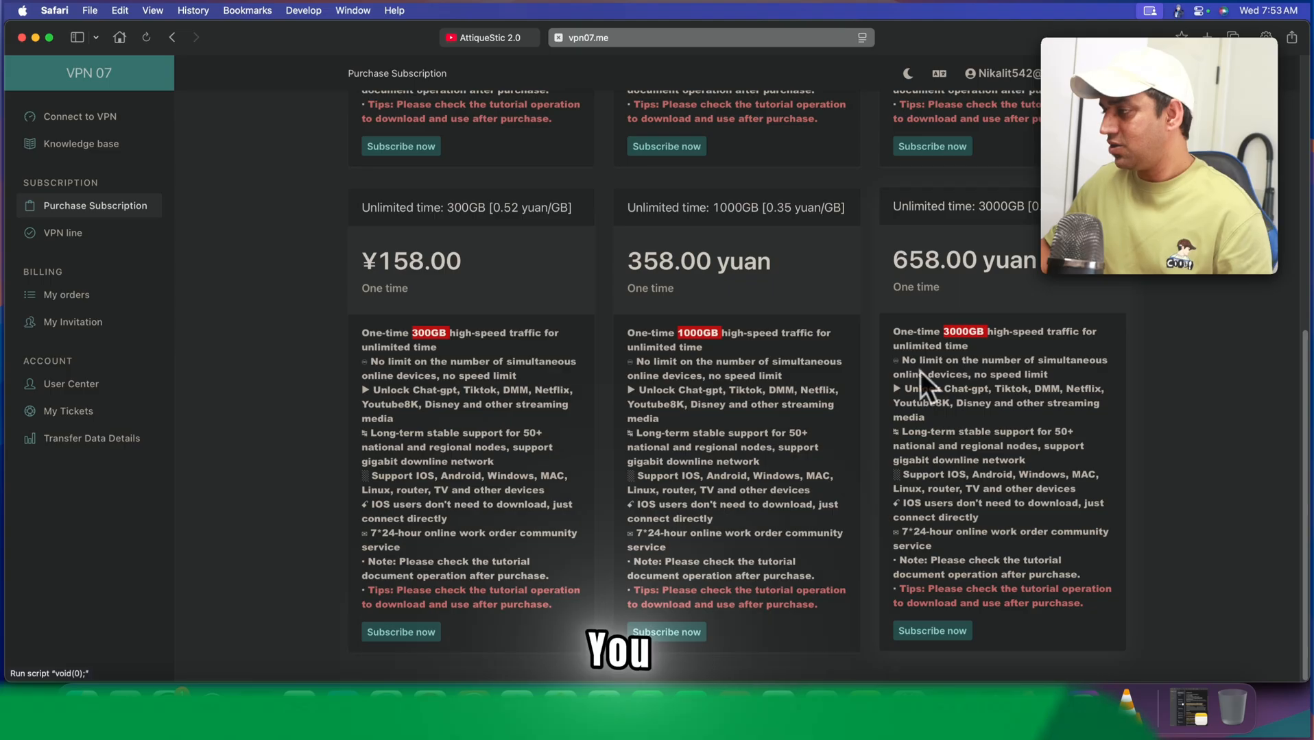
mouse_move(921, 469)
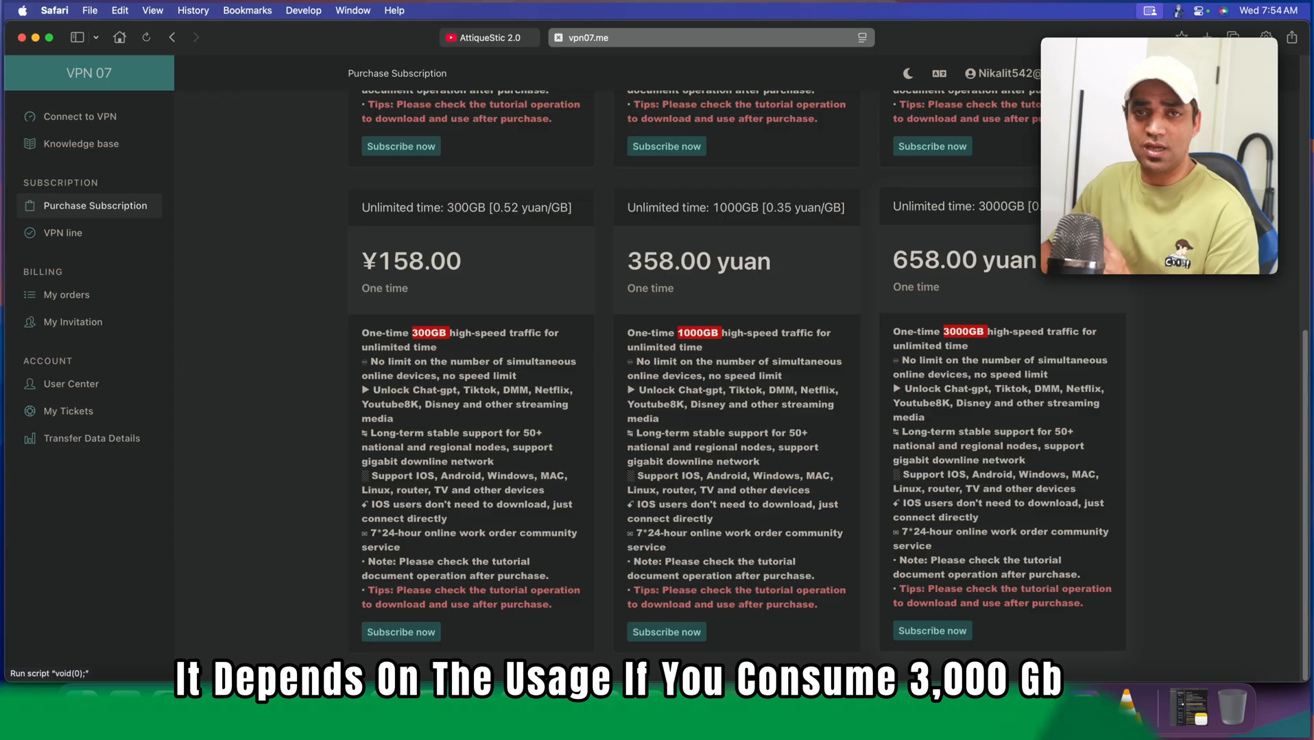
mouse_move(985, 368)
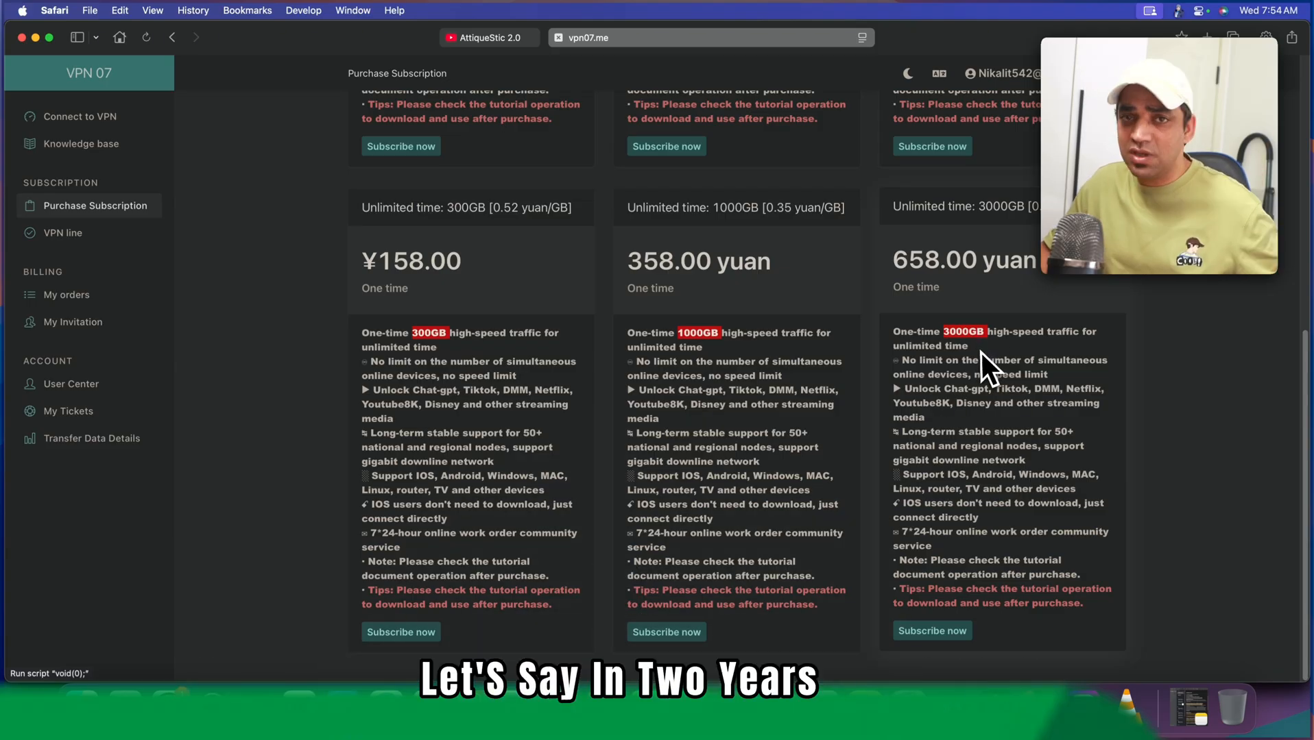
mouse_move(939, 482)
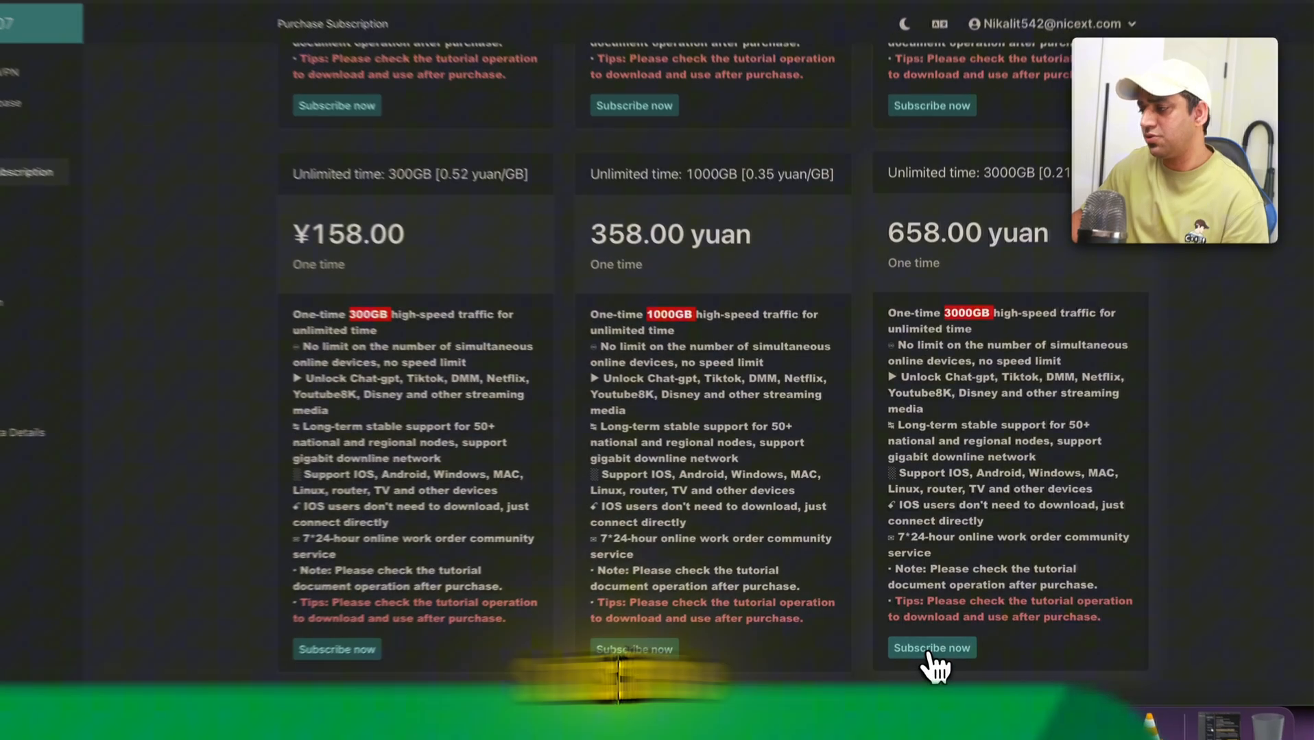
Subscribe to the 3000GB one-time plan (¥658.00) and enter coupon code AttiqueStic
click(931, 647)
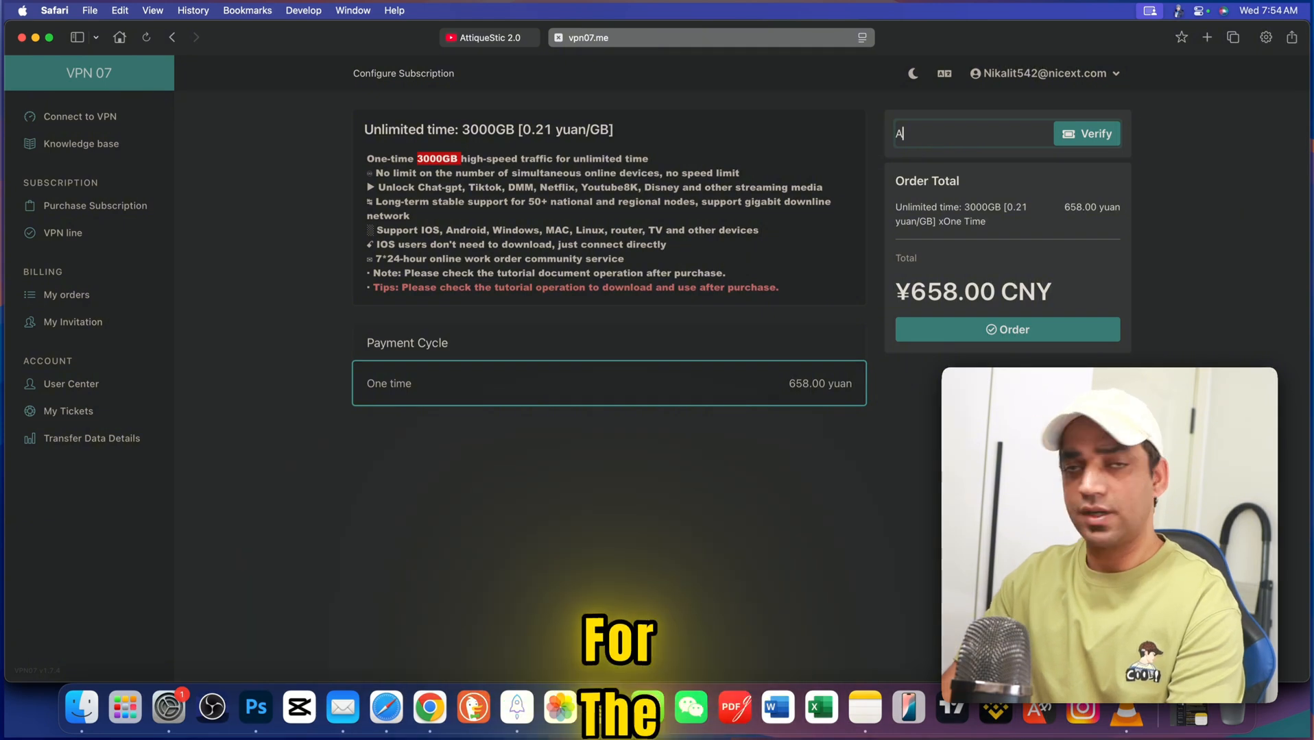
text(ttiqueStic)
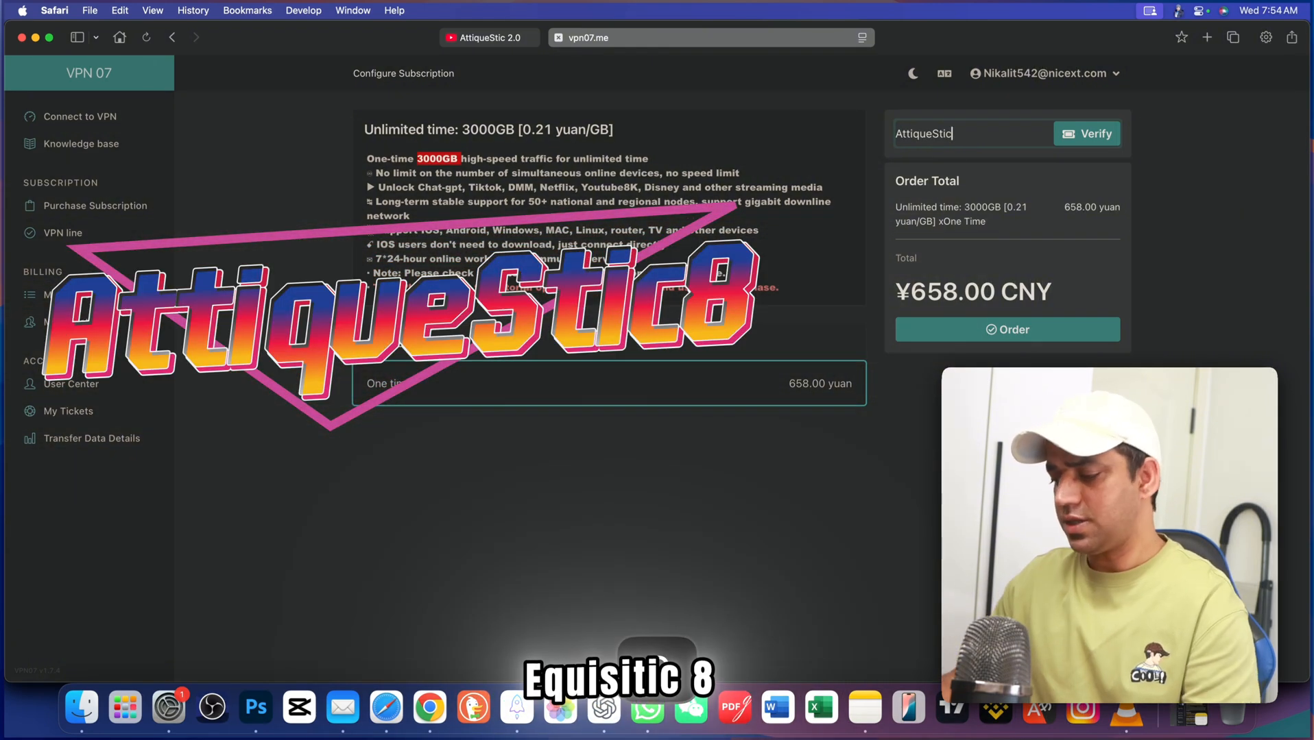